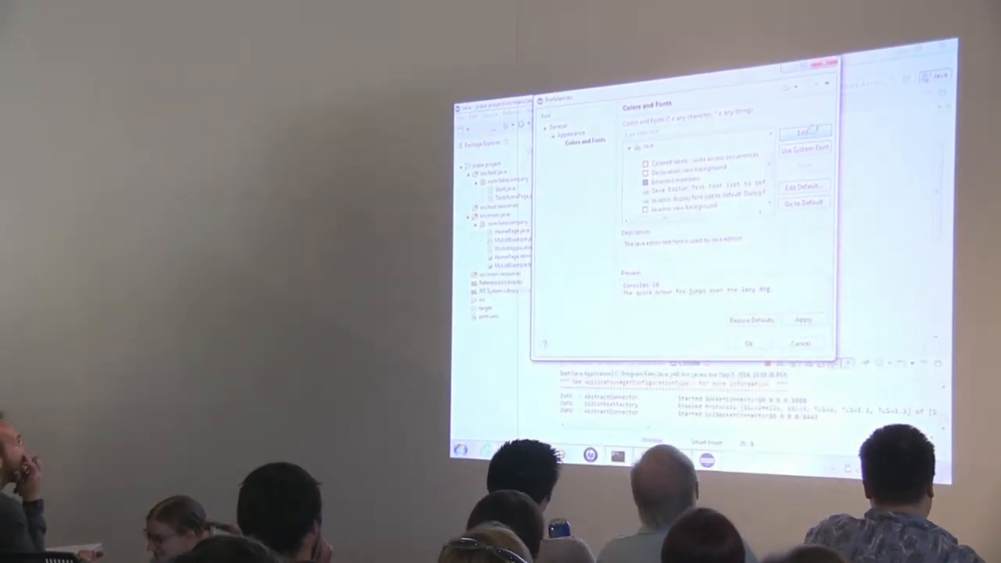
- Set the Java Editor Text Font to Consolas 16 and apply it
{"action": "left_click", "coordinate": [803, 131]}
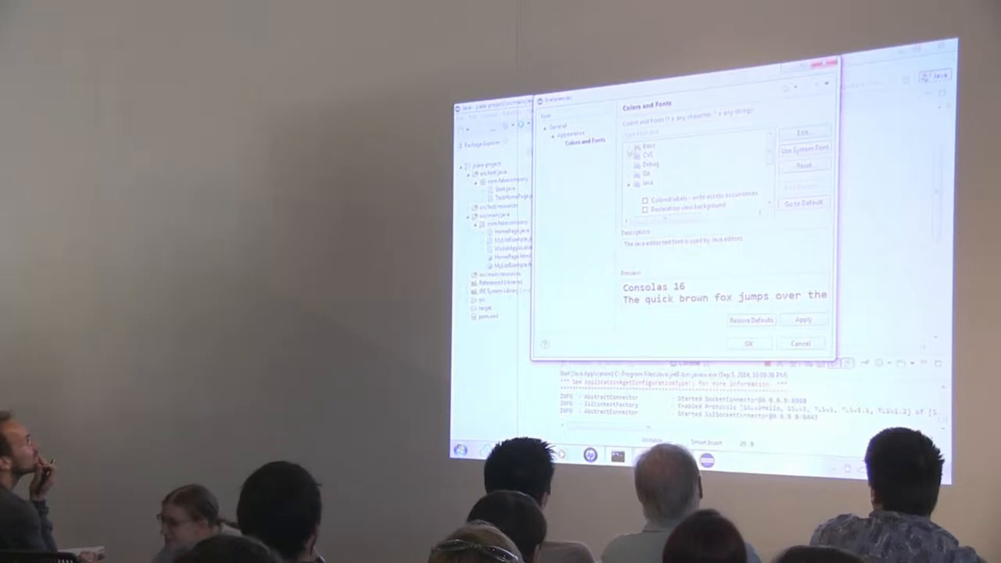
{"action": "left_click", "coordinate": [636, 147]}
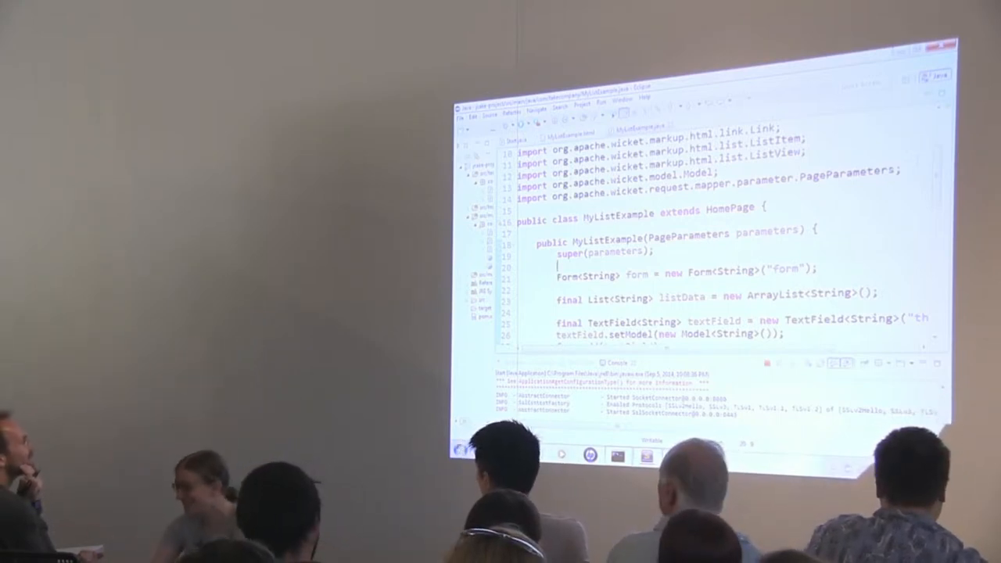
{"action": "scroll", "scroll_direction": "down", "scroll_amount": 3}
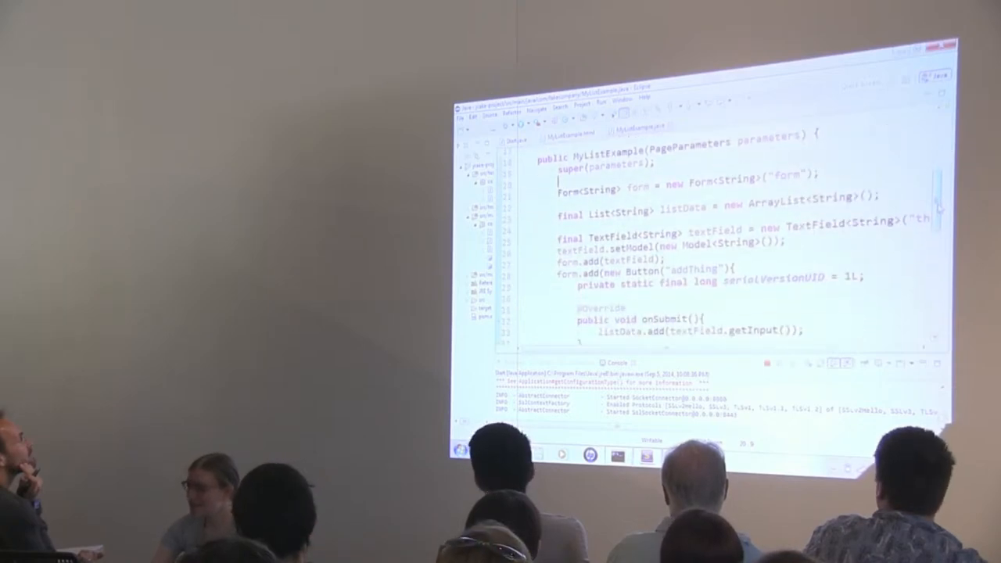
{"action": "scroll", "scroll_direction": "down", "scroll_amount": 3}
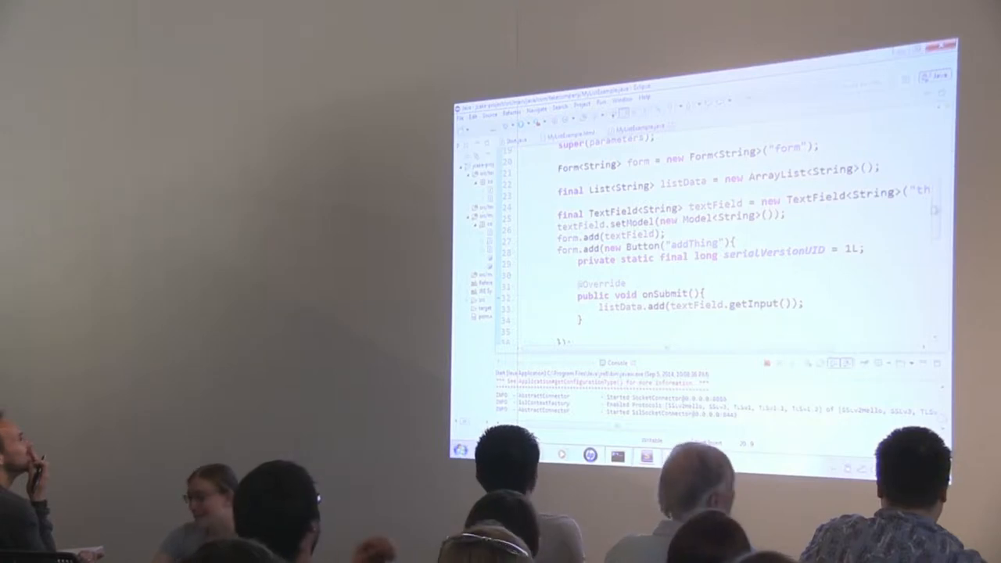
{"action": "scroll", "scroll_direction": "down", "scroll_amount": 3}
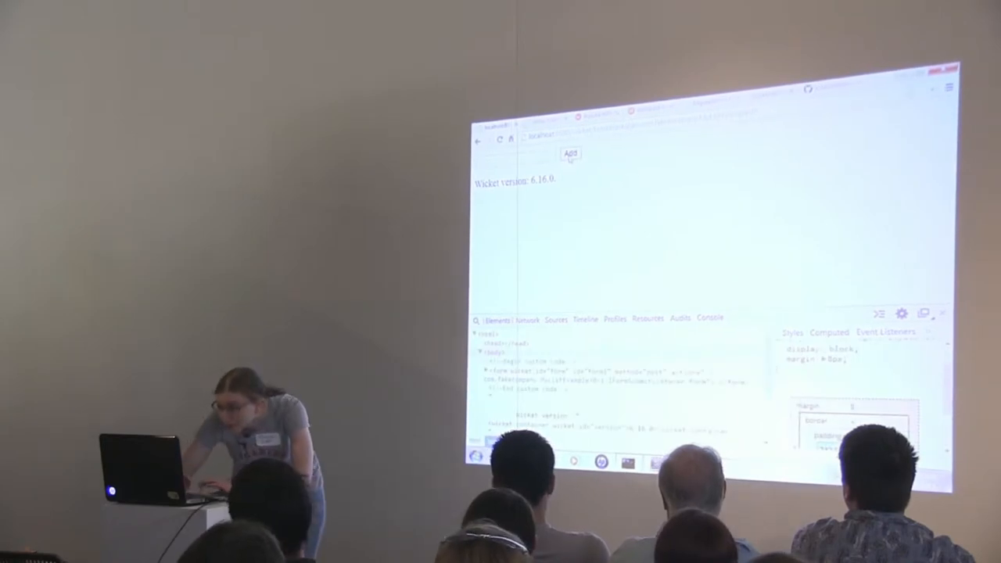
- Add an empty entry, then a 'thing' entry, to the Wicket page's list
{"action": "left_click", "coordinate": [569, 153]}
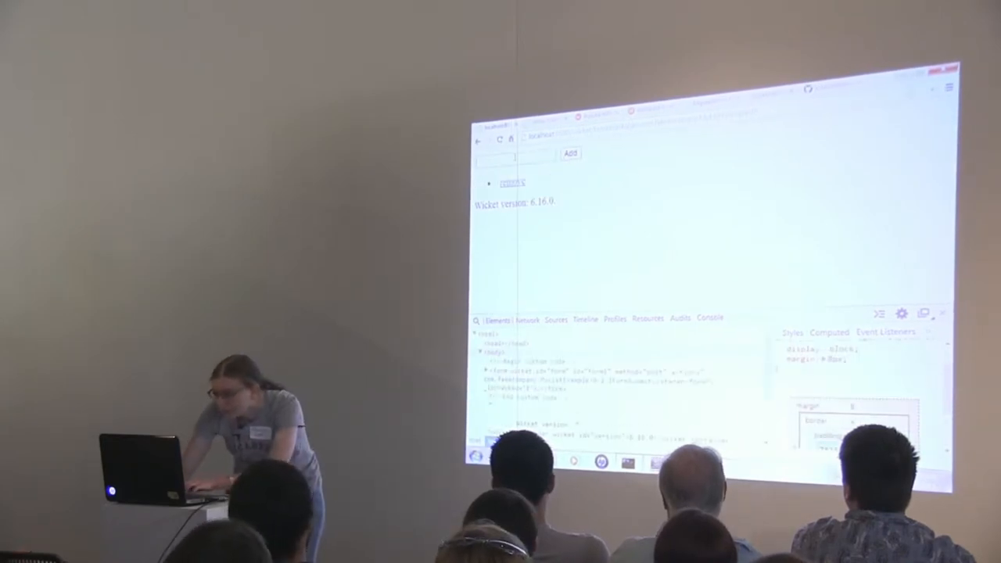
{"action": "left_click", "coordinate": [570, 153]}
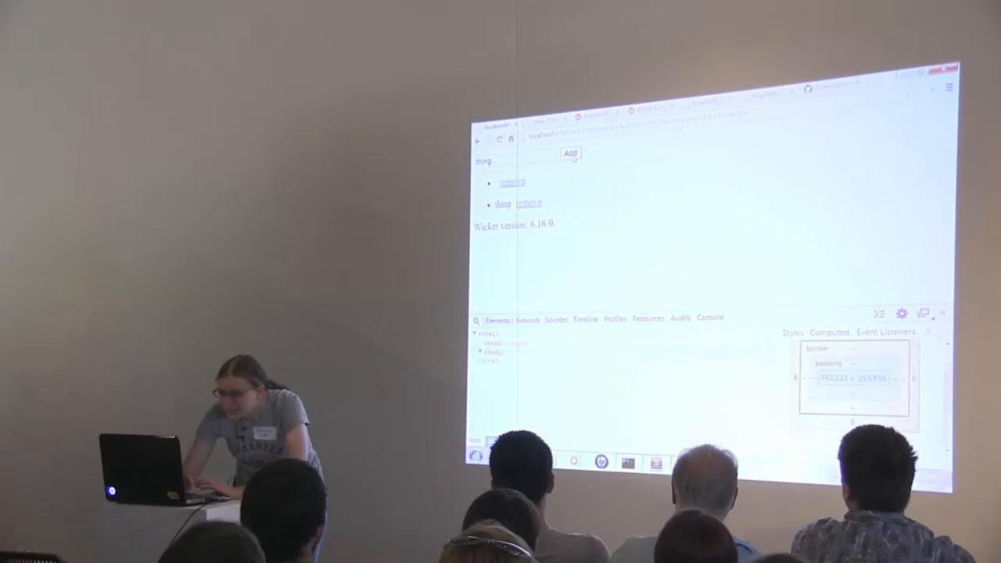